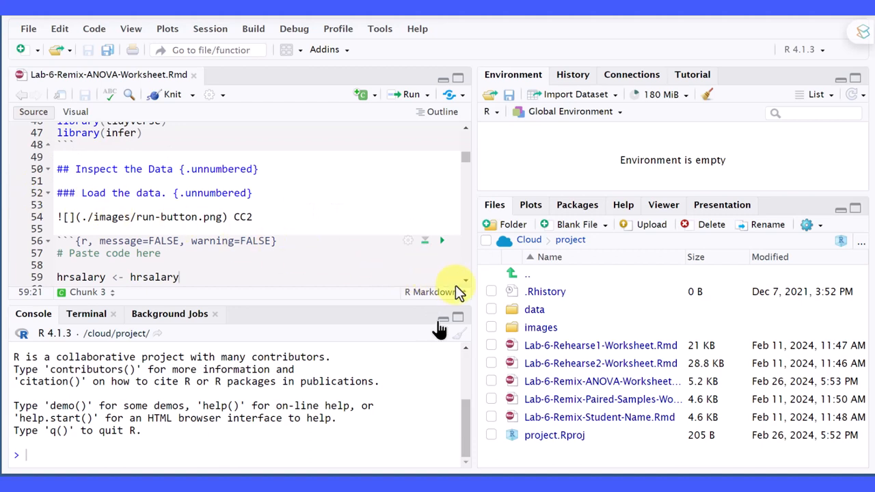
mouse_move(462, 283)
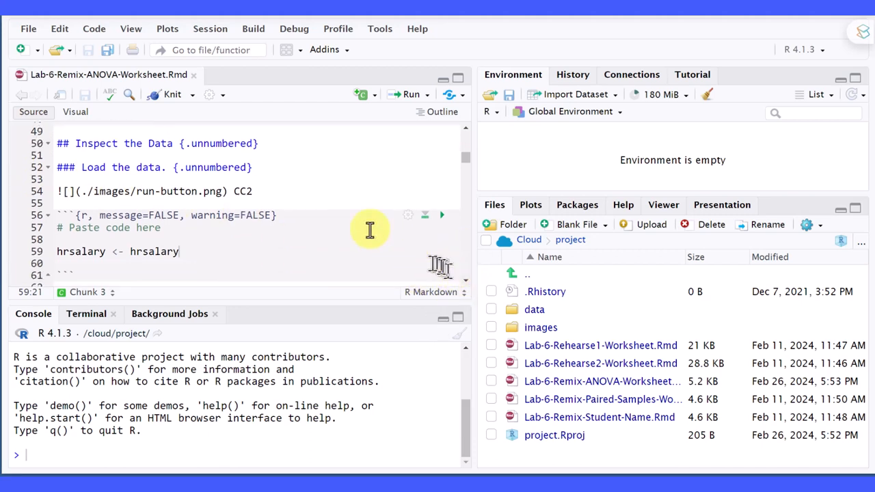
mouse_move(267, 177)
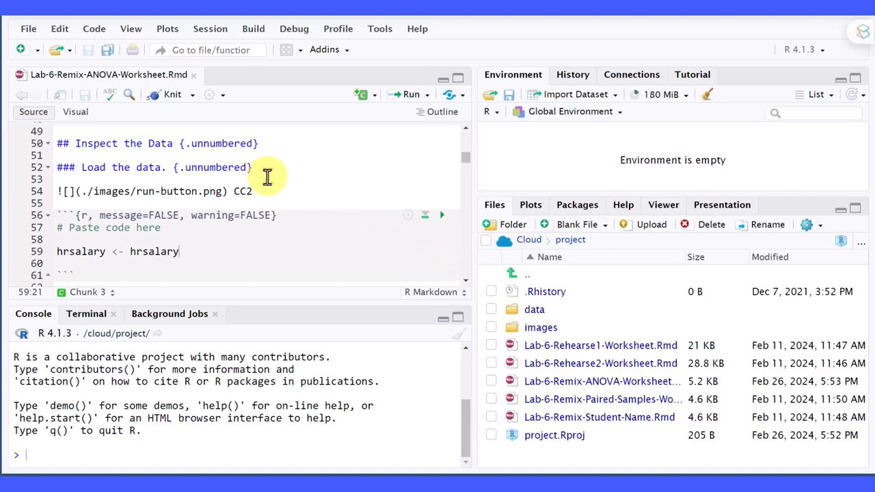
mouse_move(178, 224)
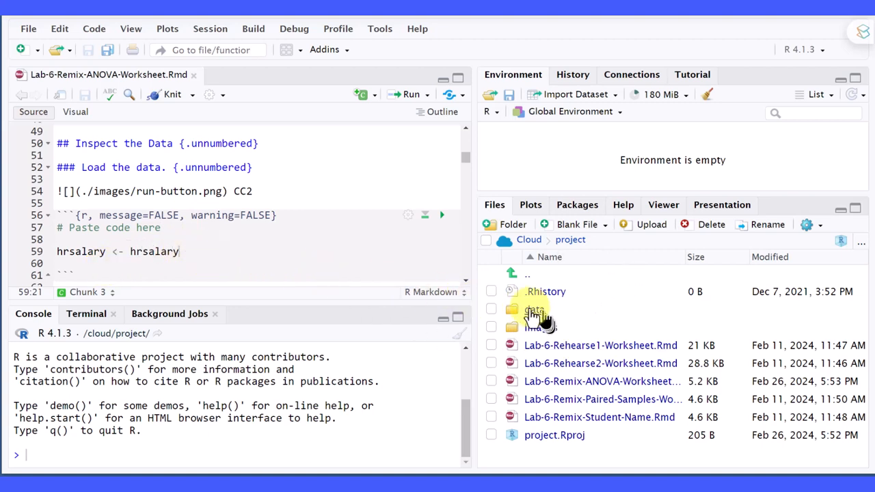
Step: Open the project's data folder in the Files pane, listing hrsalary.csv
double_click(534, 310)
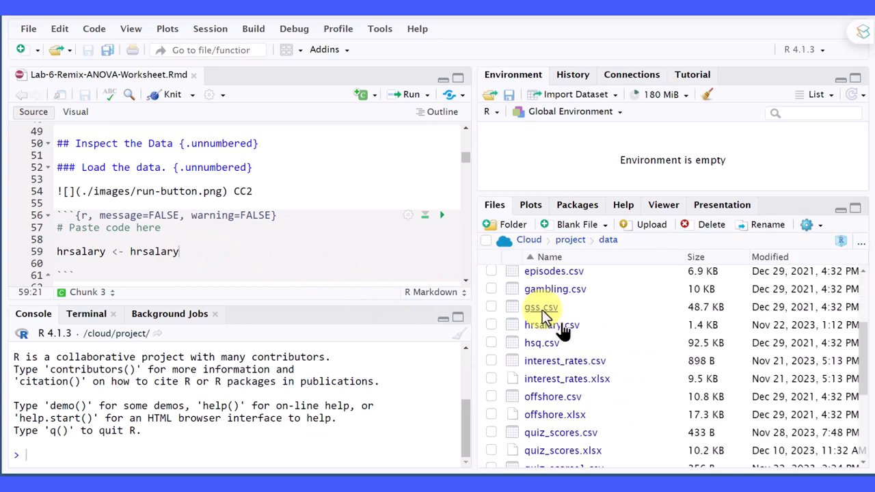
mouse_move(554, 369)
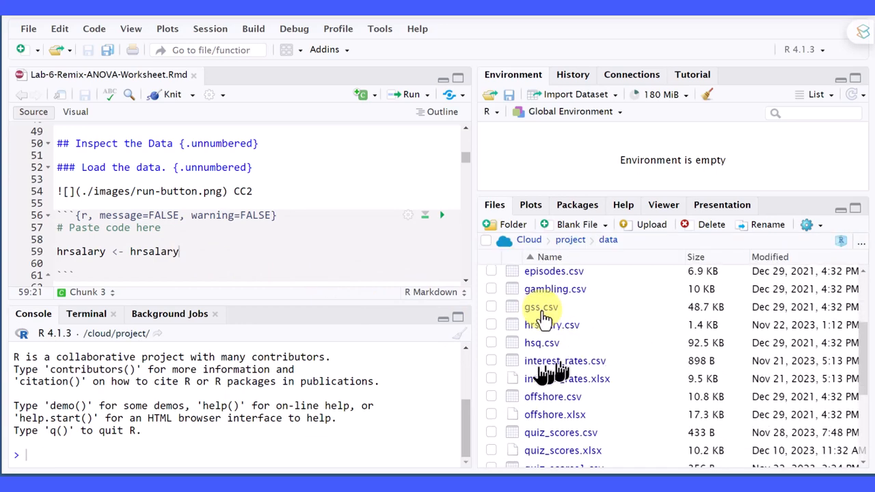
mouse_move(540, 328)
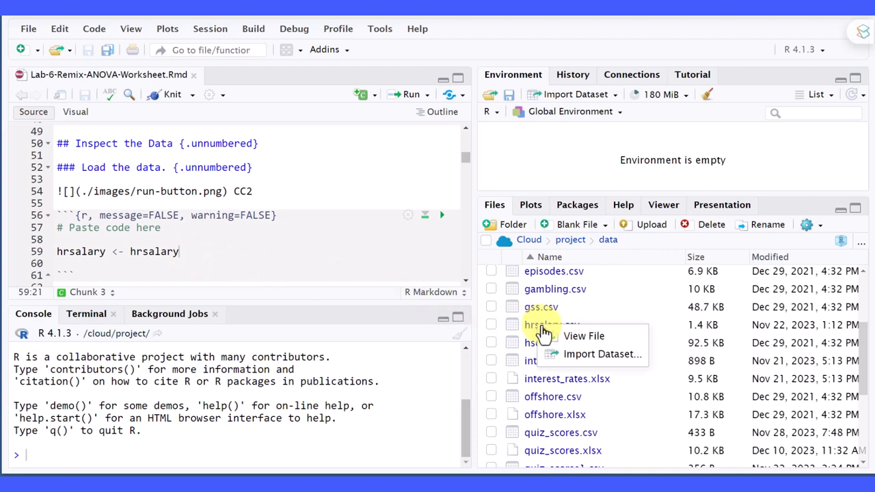
mouse_move(589, 358)
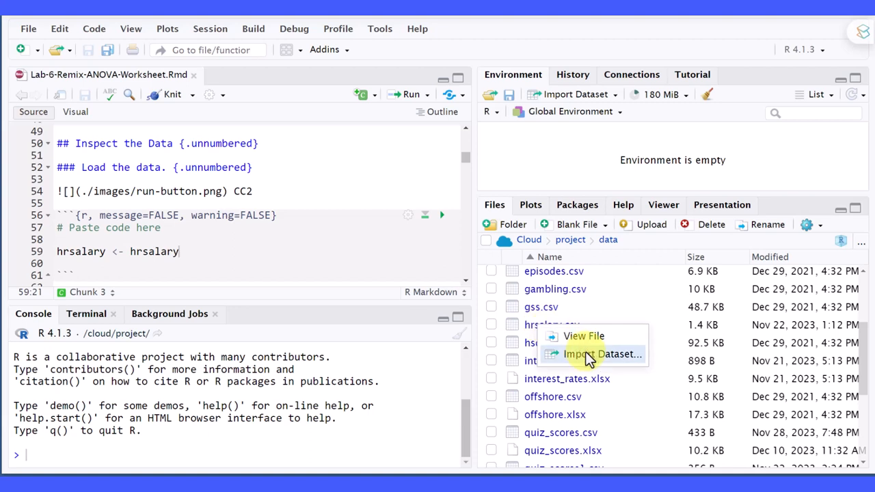
Step: Start Import Dataset for hrsalary.csv to preview its region and salaries columns and readr code
click(601, 353)
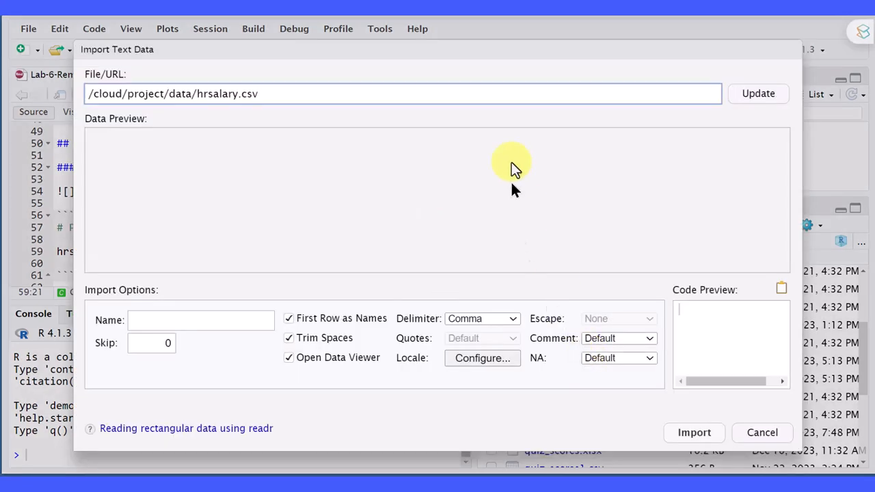
click(757, 93)
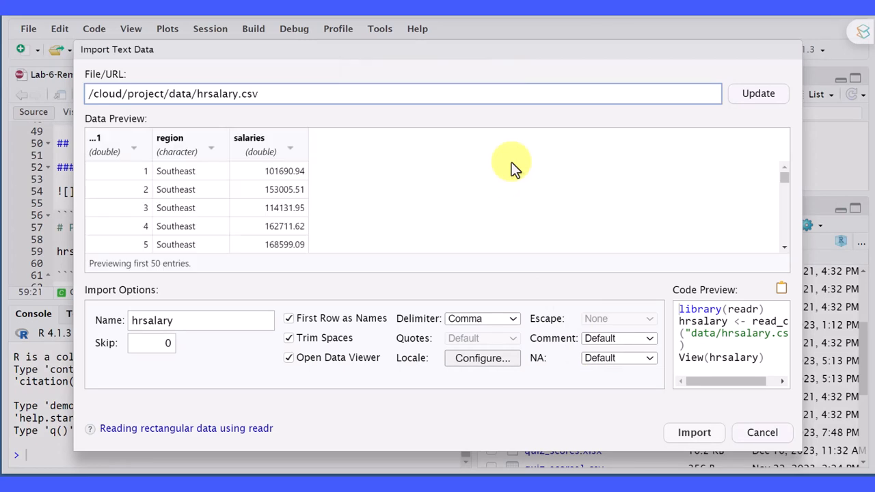
mouse_move(451, 153)
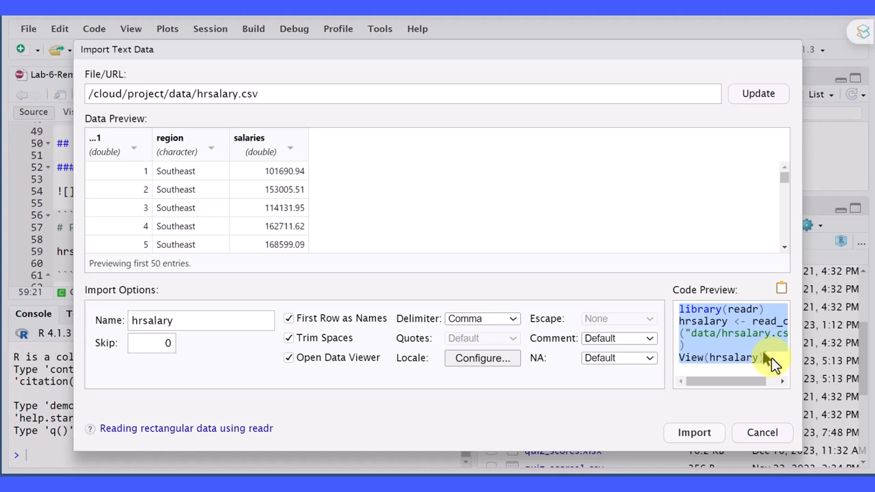
mouse_move(695, 421)
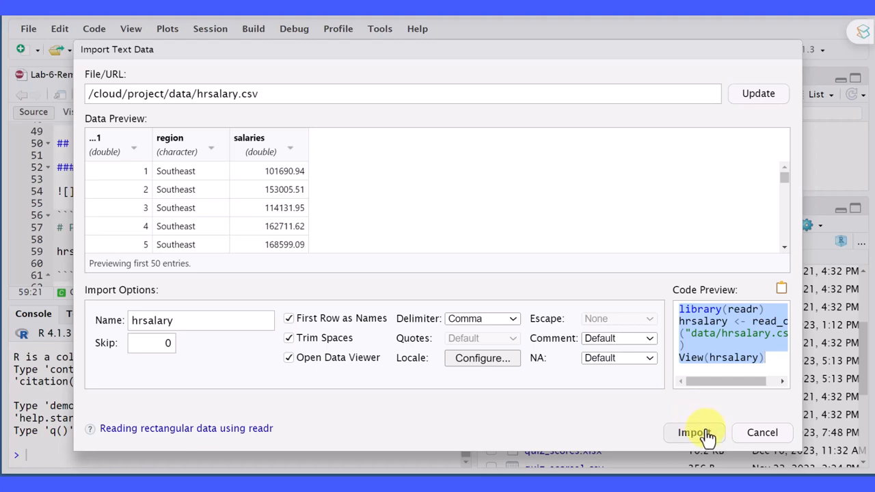
Step: Import hrsalary as 52 observations of 3 variables and inspect it in the data viewer
click(695, 432)
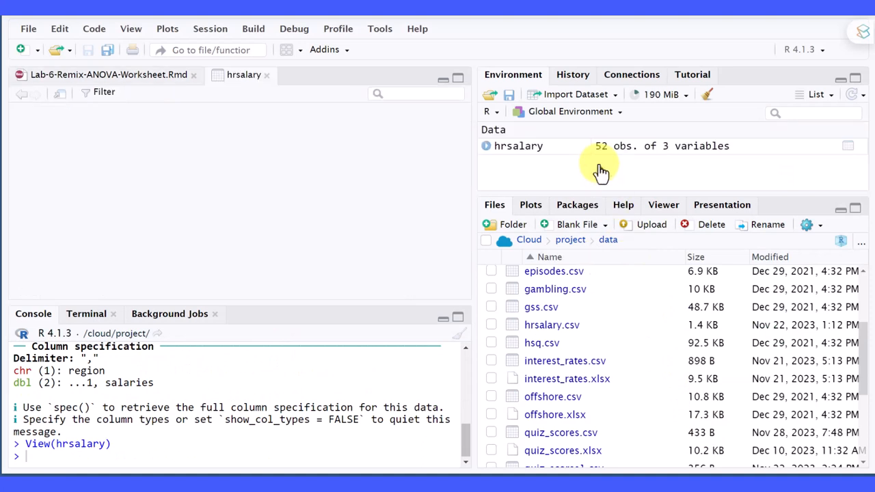
click(518, 145)
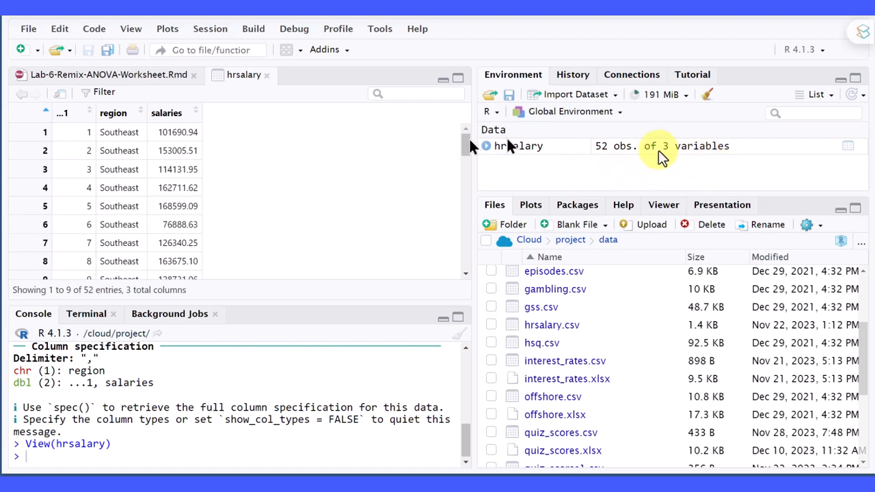
Step: Return to the Rmd worksheet and select the chunk's placeholder line
click(109, 74)
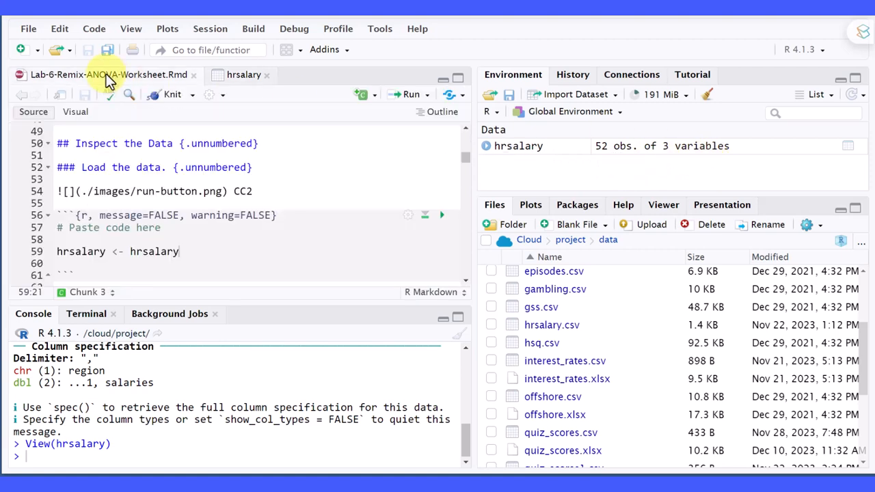
click(179, 251)
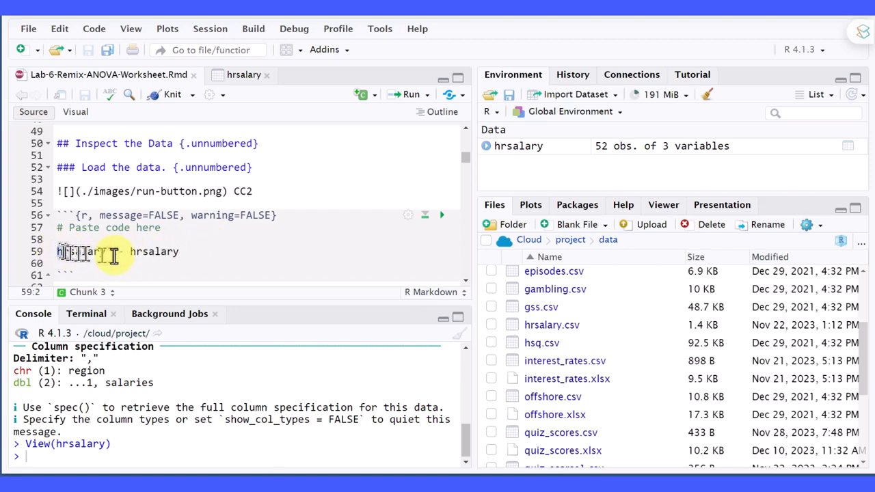
Step: Enter library(readr) and the read_csv("data/hrsalary.csv") loading code into the chunk
text(library(readr))
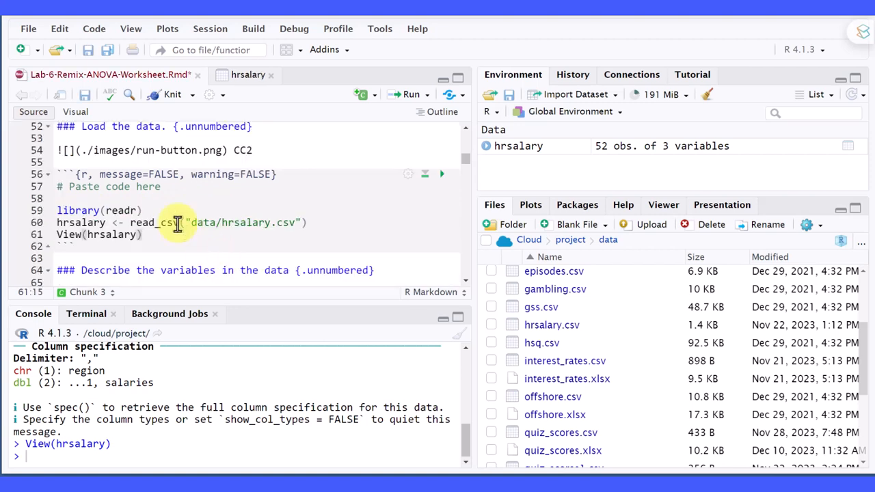
mouse_move(164, 222)
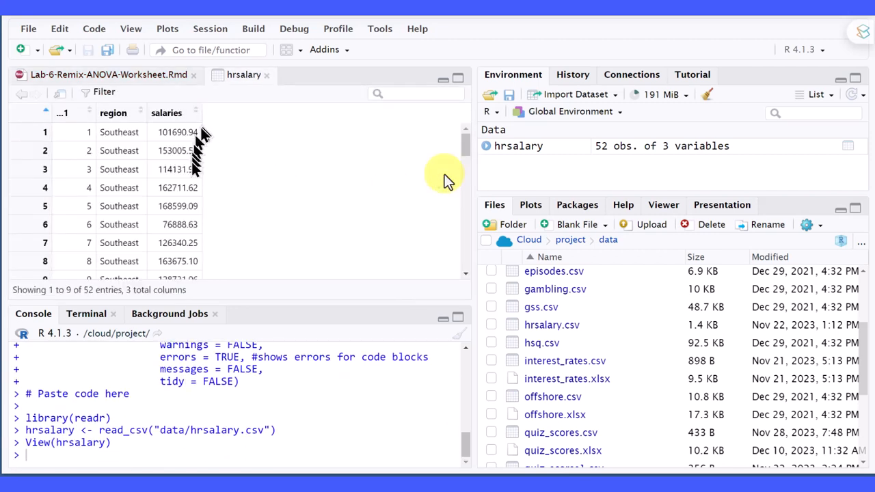
mouse_move(226, 226)
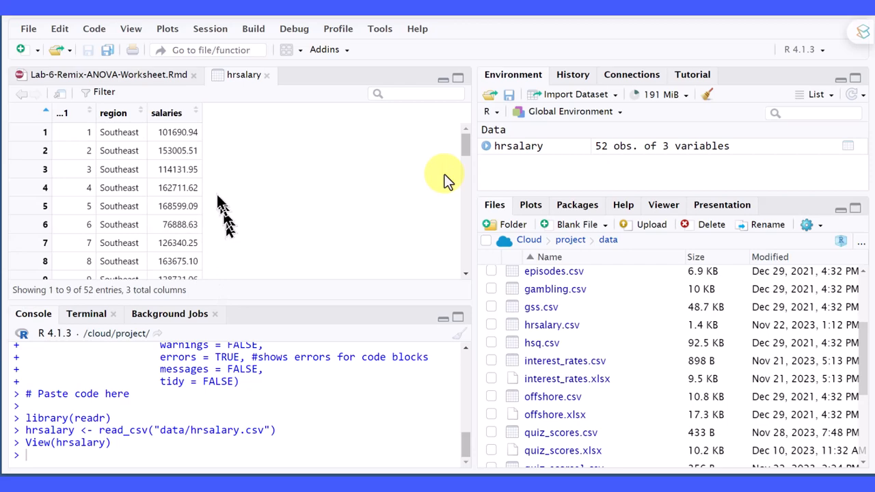
Step: Back in the Rmd chunk, change View(hrsalary) to glimpse(hrsalary)
click(106, 73)
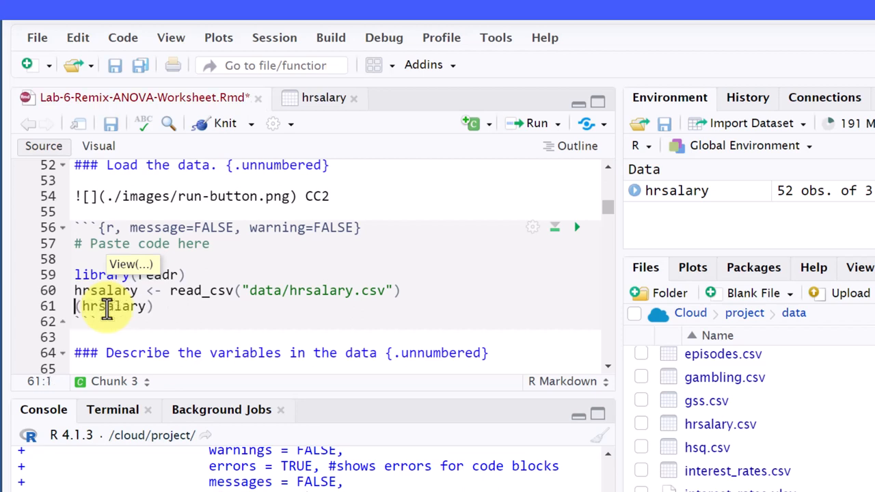
text(gli)
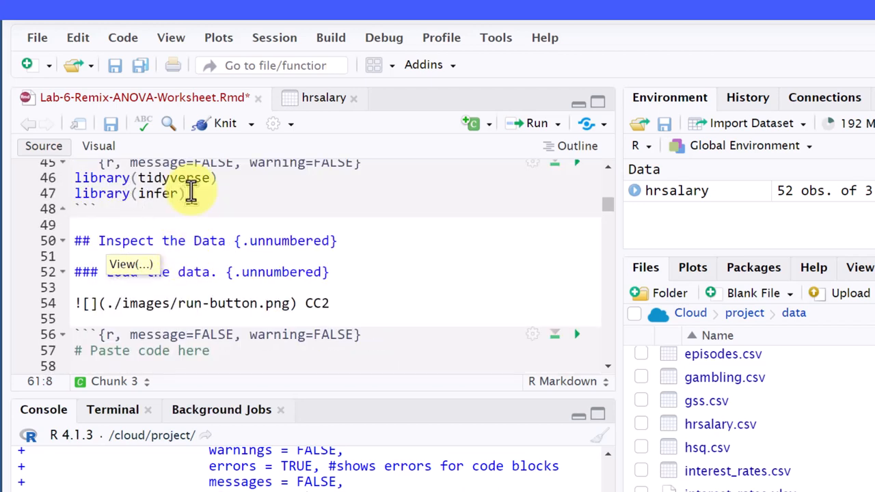
mouse_move(191, 193)
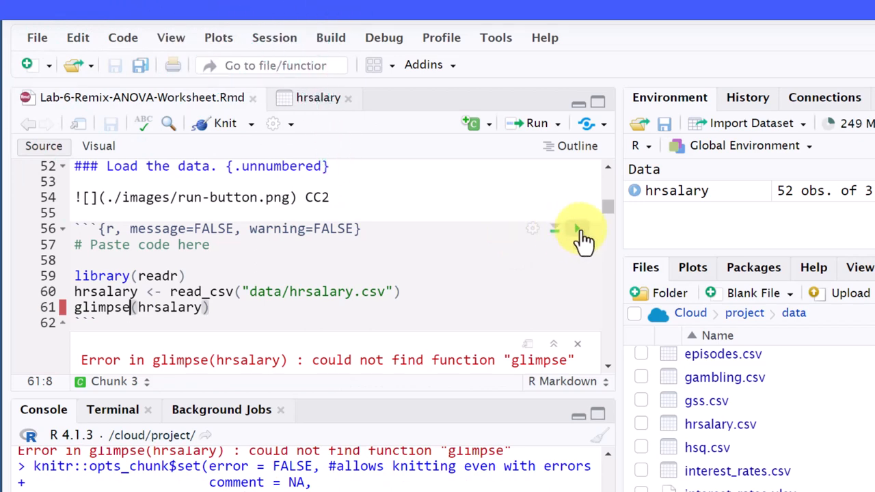
Step: Run the chunk, producing glimpse output of 52 rows and 3 columns: ...1, region, salaries
click(577, 230)
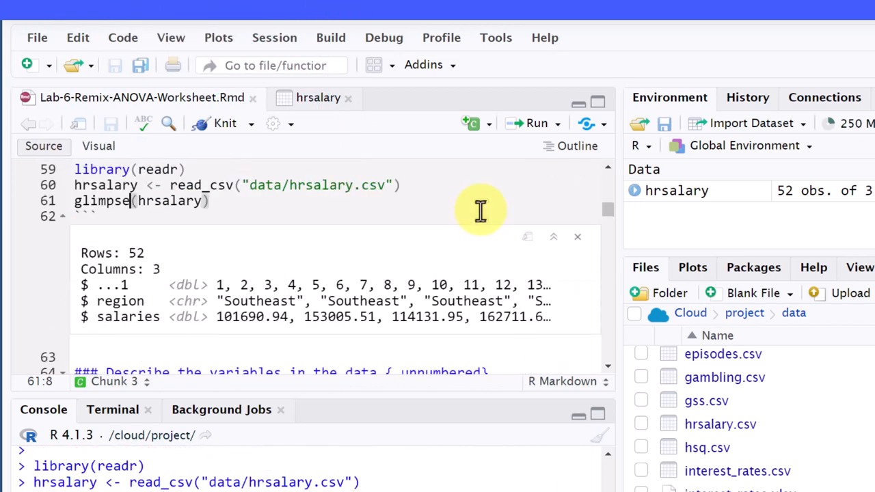
scroll(down, 3)
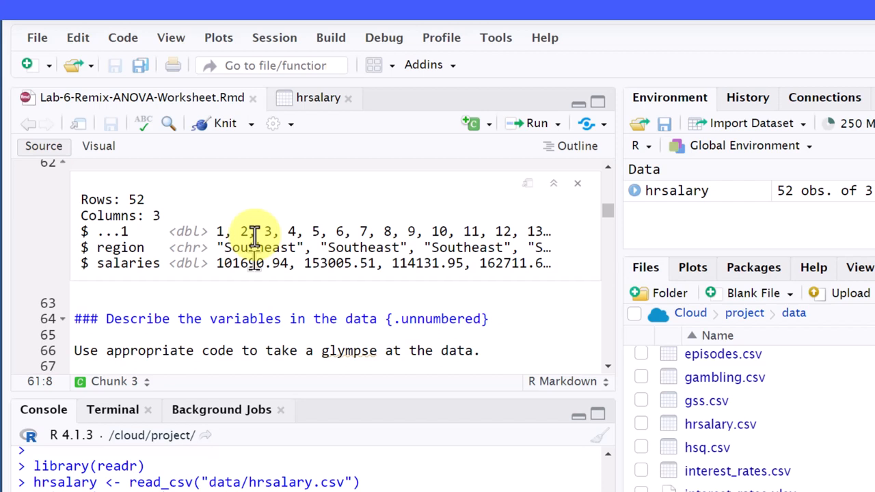
mouse_move(697, 191)
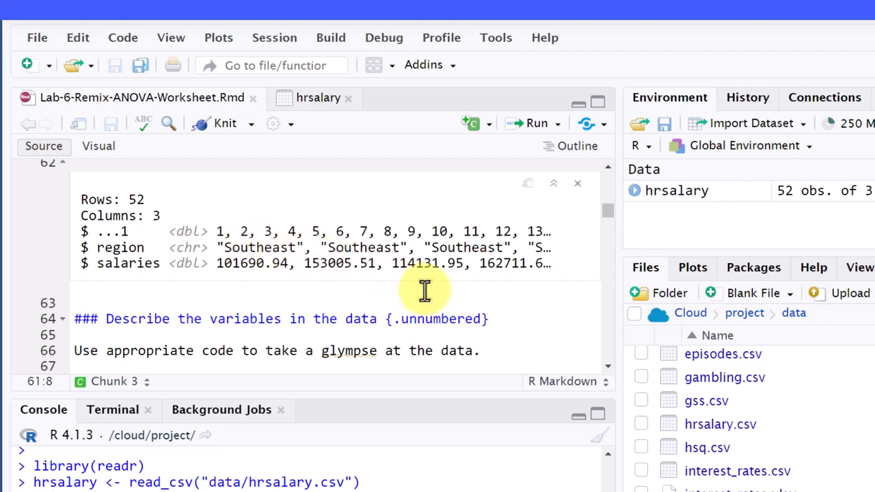
mouse_move(273, 38)
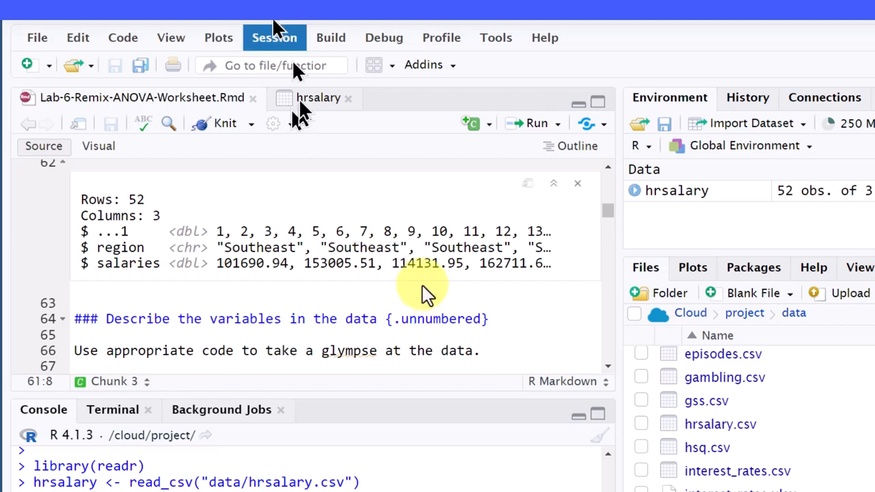